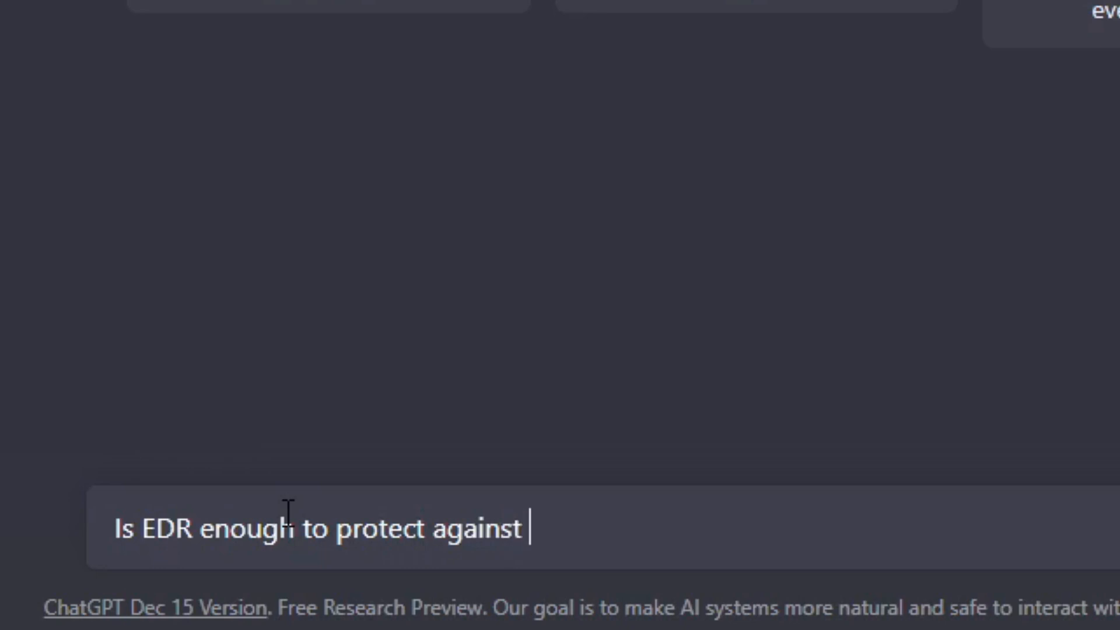
Send the question "Is EDR enough to protect against new attacks?" to ChatGPT.
type("new attacks?")
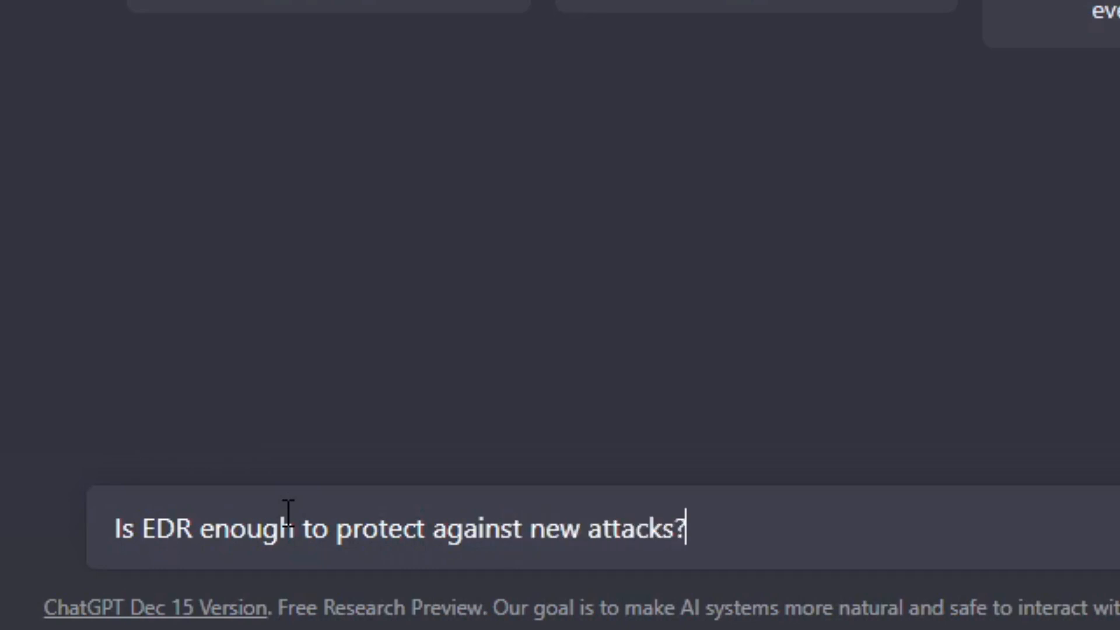
key("Enter")
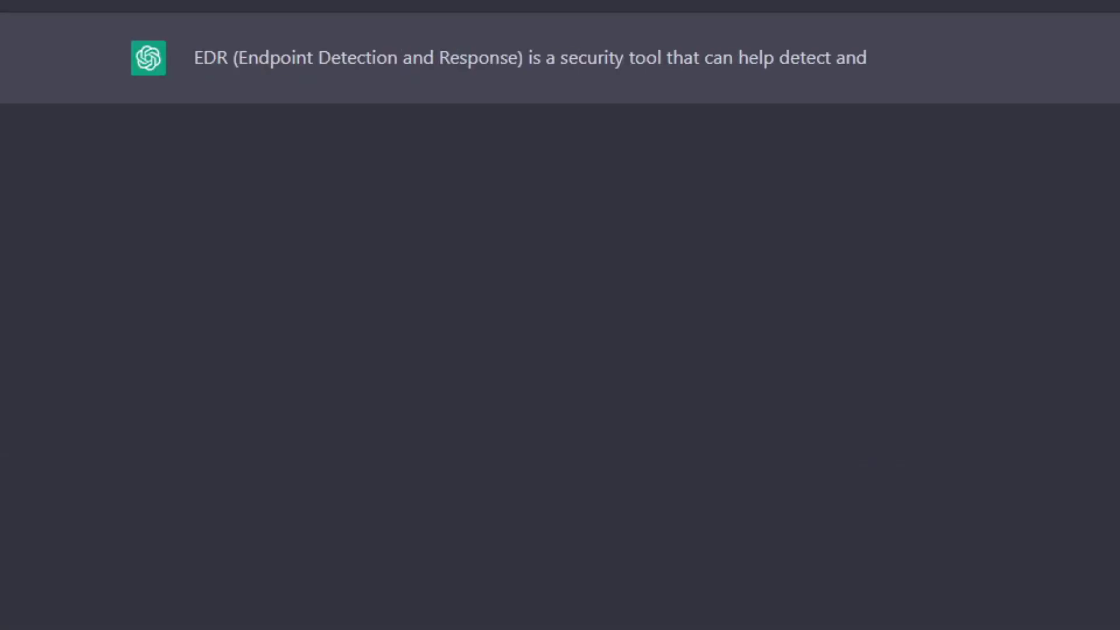